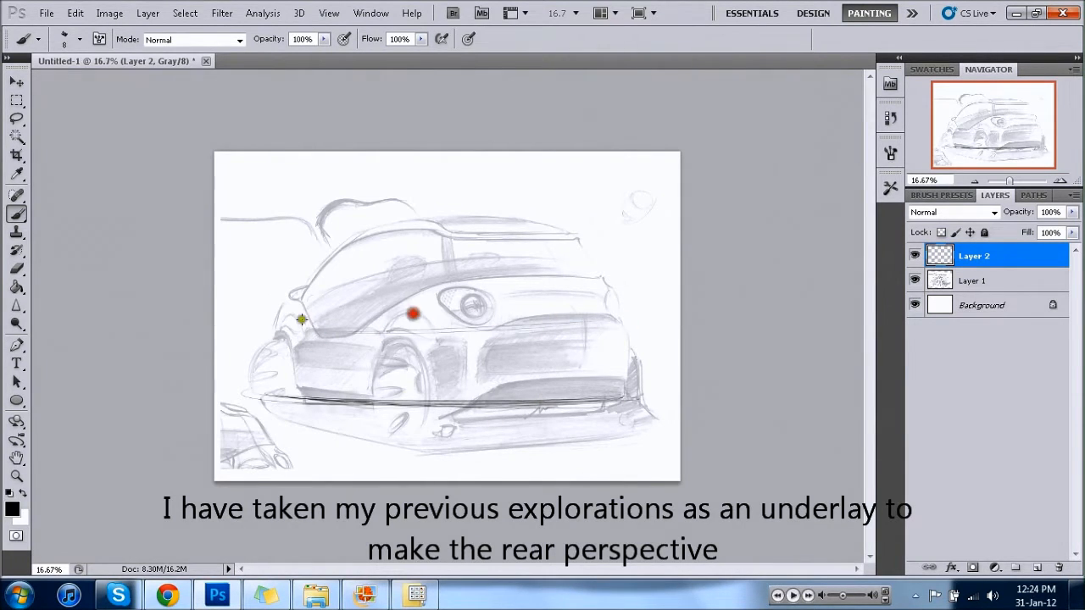
# Step: Fade Layer 1 to about 17% opacity and sketch the body and roof curve on Layer 2 above it
pyautogui.click(973, 281)
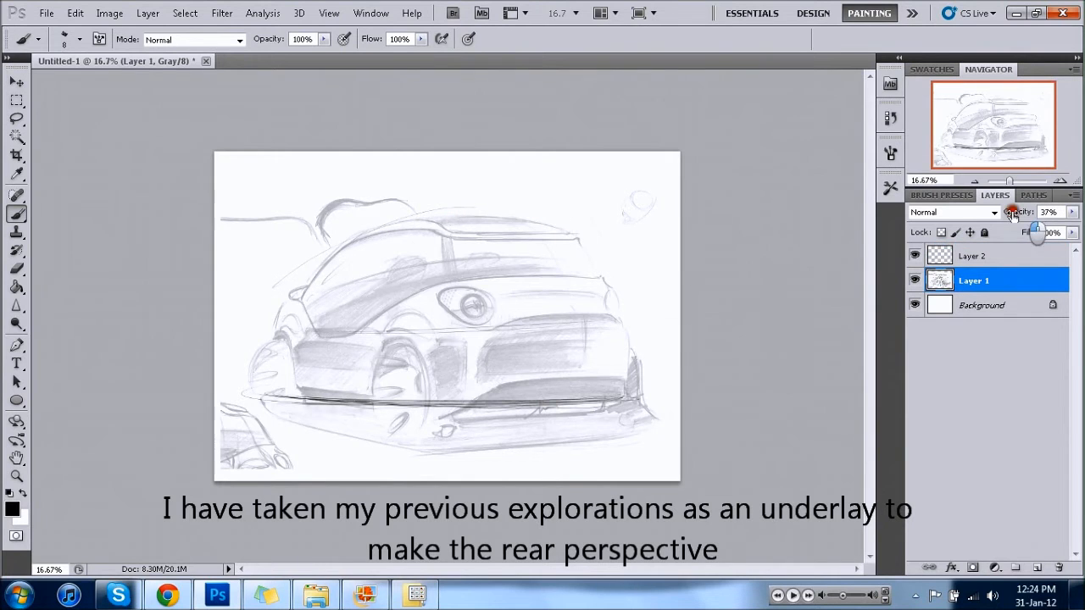
pyautogui.click(969, 254)
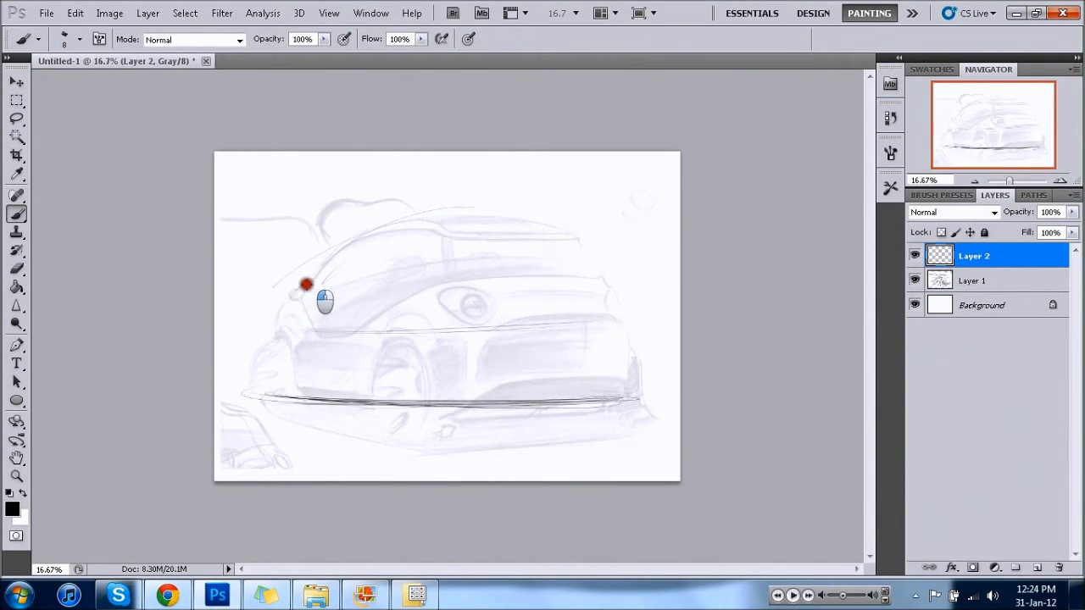
pyautogui.moveTo(306, 297); pyautogui.dragTo(551, 228)
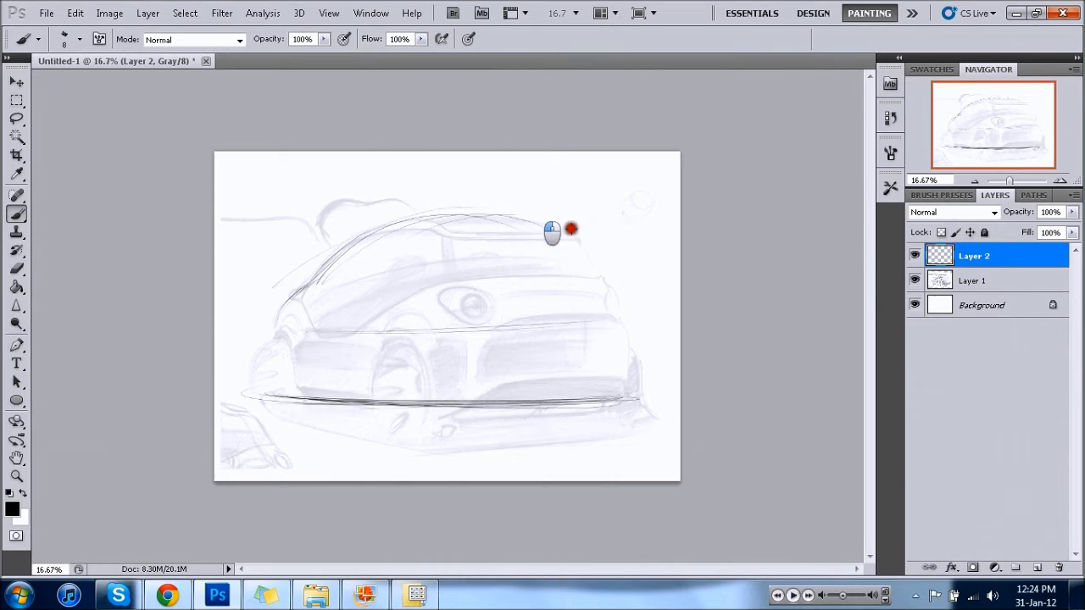
pyautogui.moveTo(551, 234); pyautogui.dragTo(630, 328)
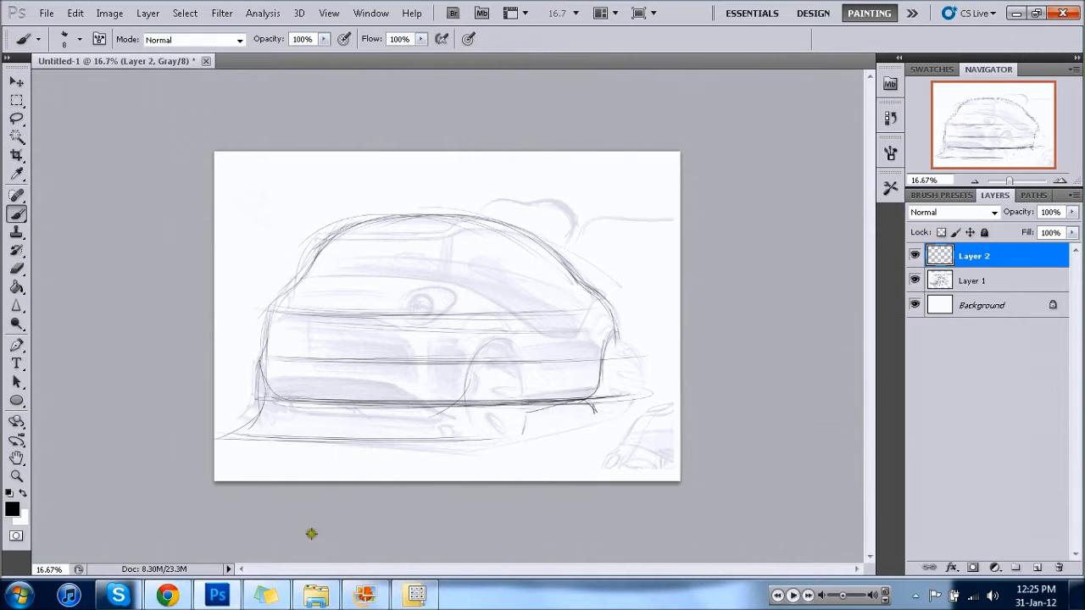
pyautogui.click(366, 593)
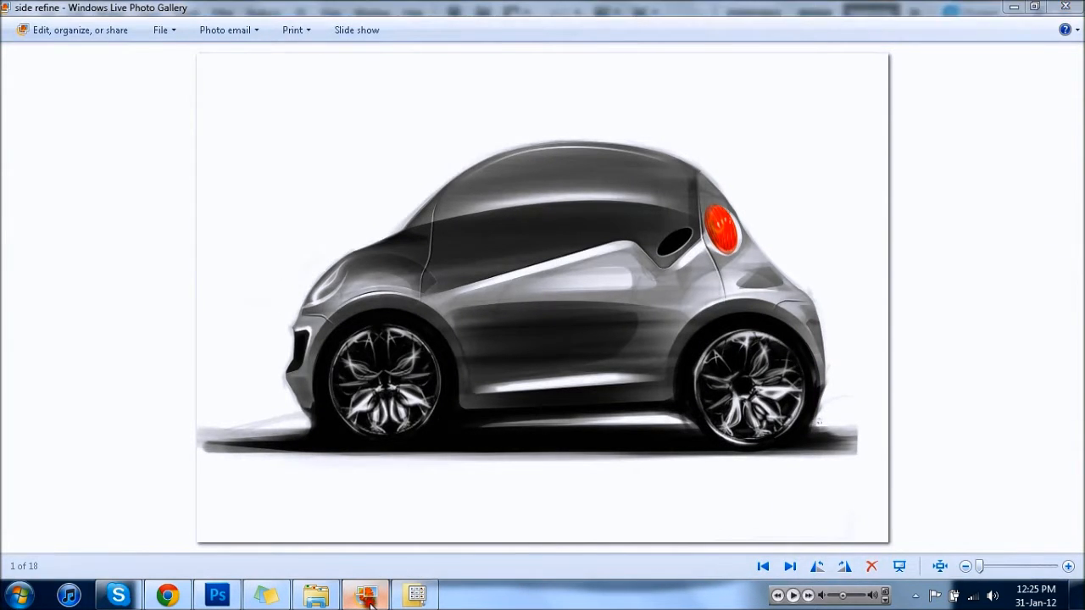
pyautogui.click(217, 593)
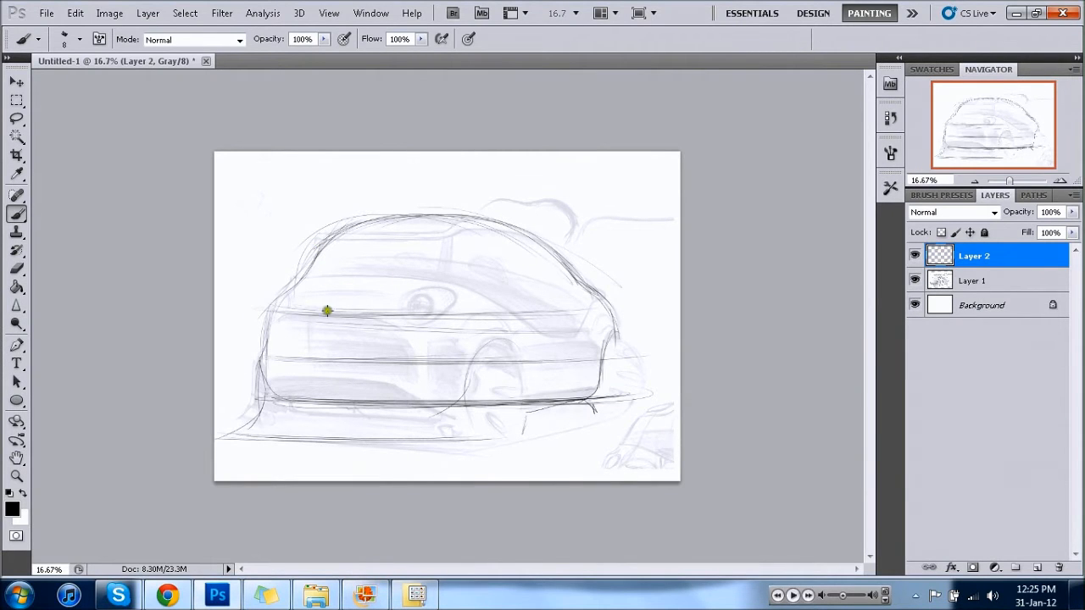
# Step: Add rear hatch and lower edge strokes, then bring in the side-view rendering document
pyautogui.click(314, 305)
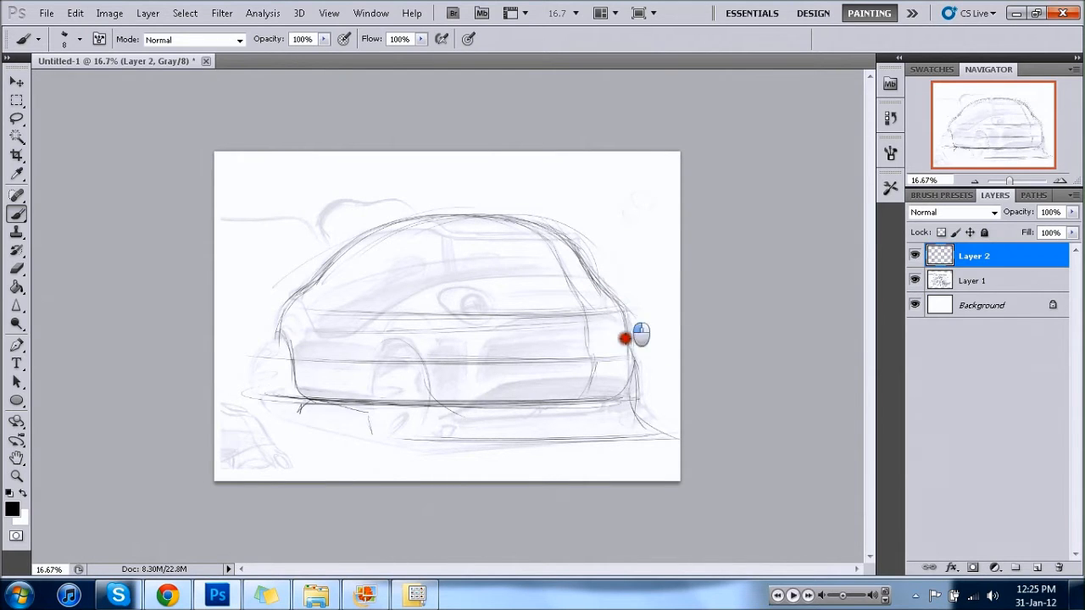
pyautogui.click(366, 593)
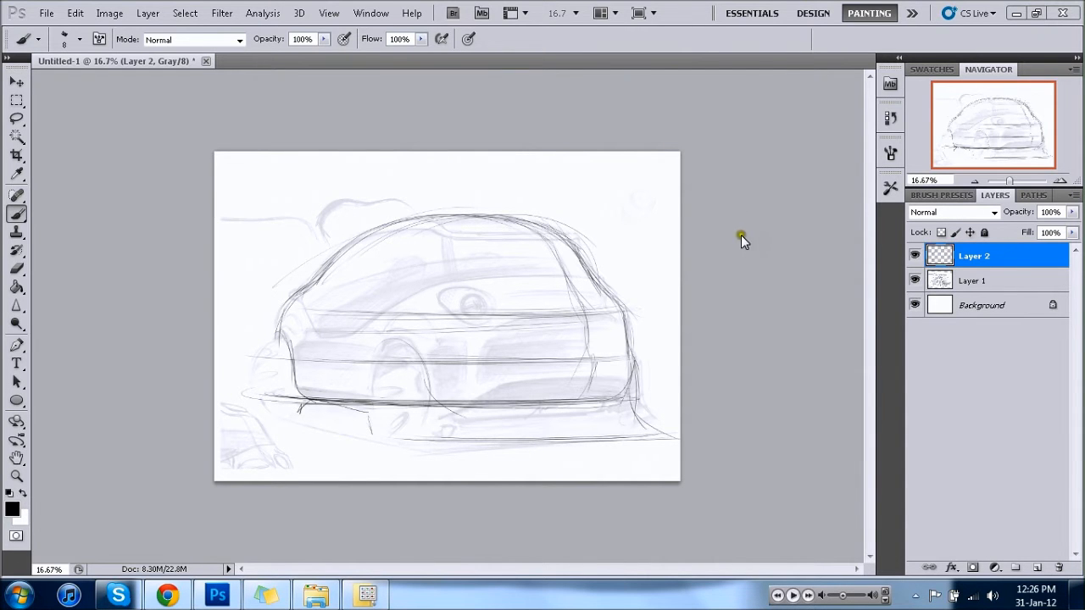
pyautogui.click(46, 13)
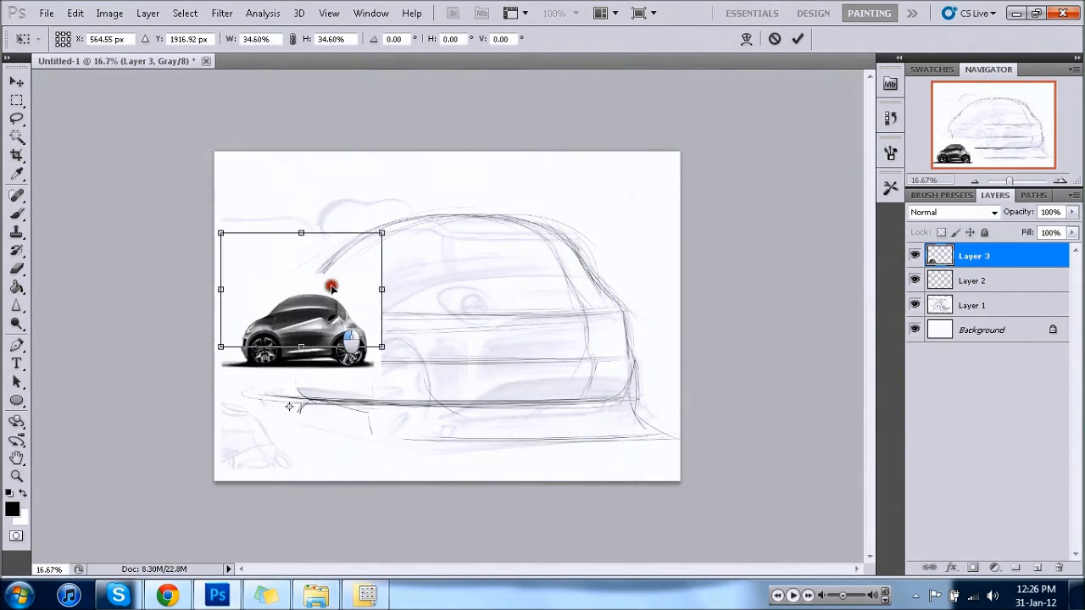
# Step: Shrink the pasted side-view rendering on Layer 3 to about 35% as a corner reference
pyautogui.moveTo(330, 288); pyautogui.dragTo(314, 204)
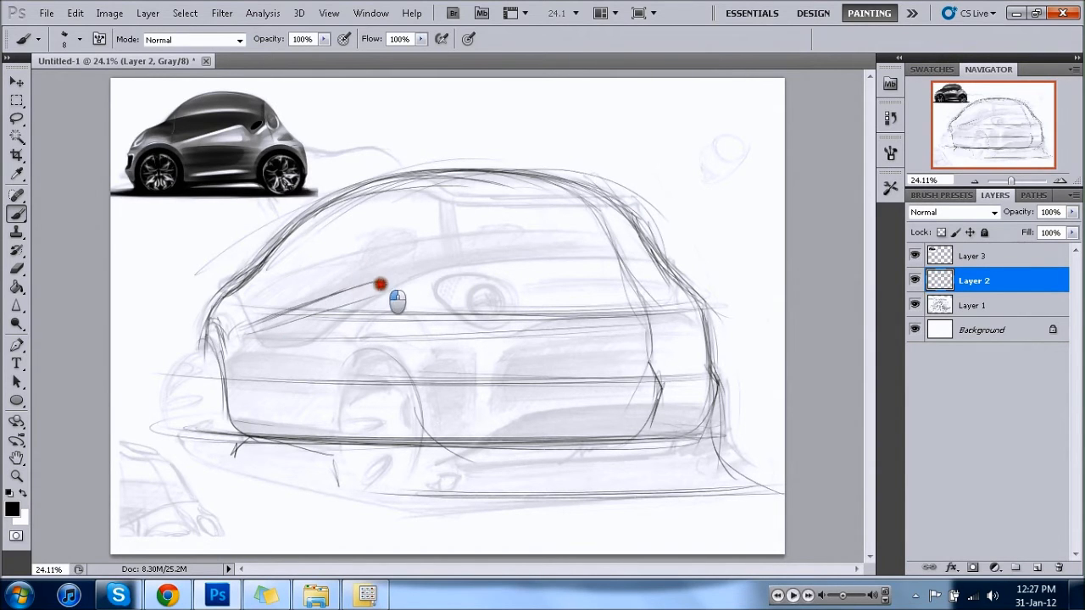
# Step: Draw the rounded rear window, refine the roofline above it and add the lower body line
pyautogui.moveTo(398, 301); pyautogui.dragTo(451, 185)
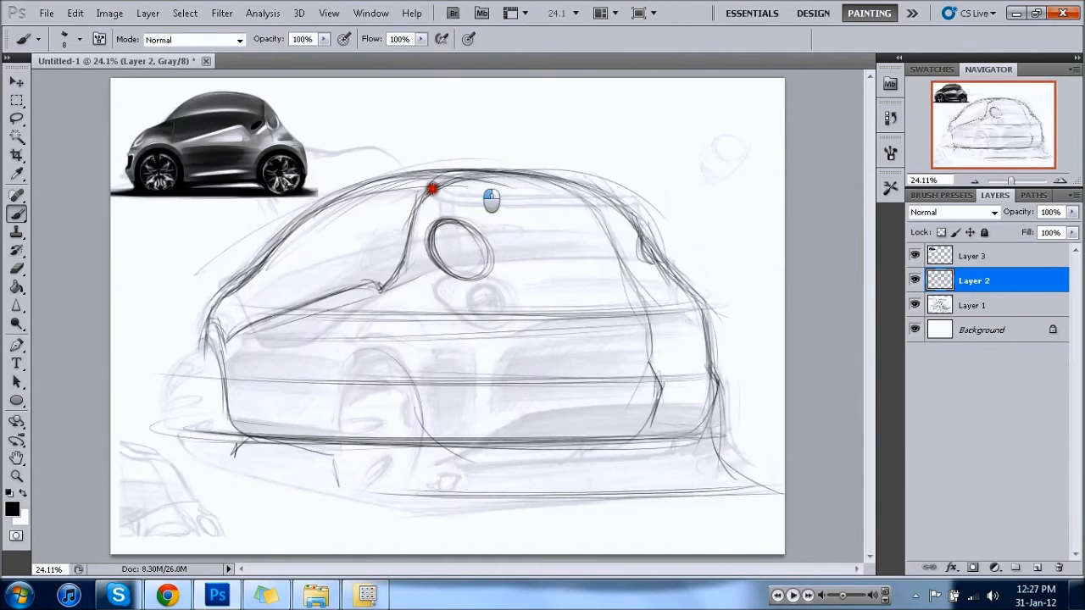
pyautogui.moveTo(432, 188); pyautogui.dragTo(285, 309)
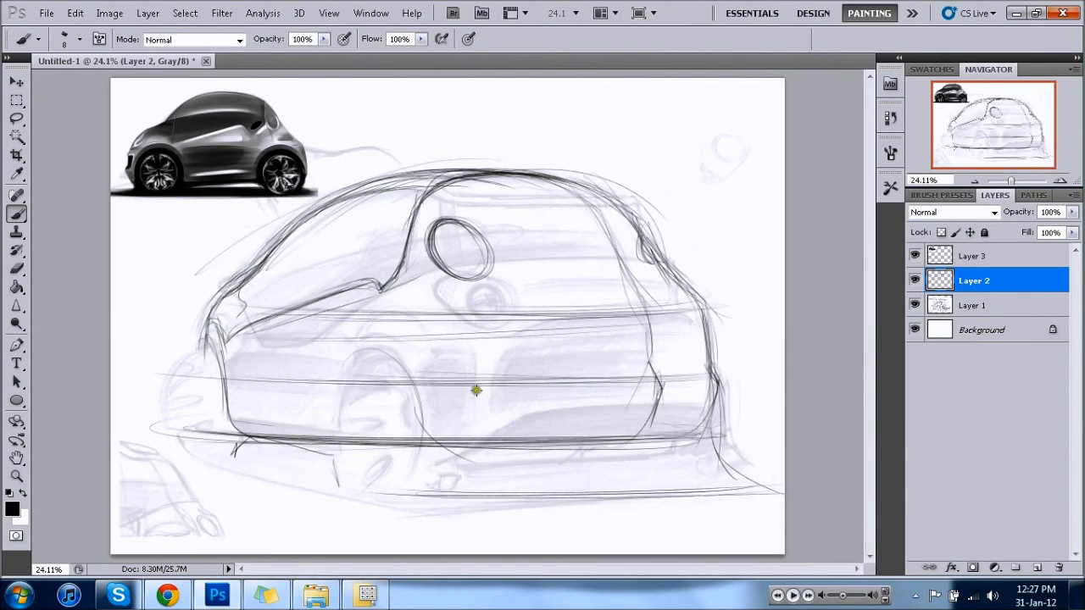
pyautogui.moveTo(415, 349)
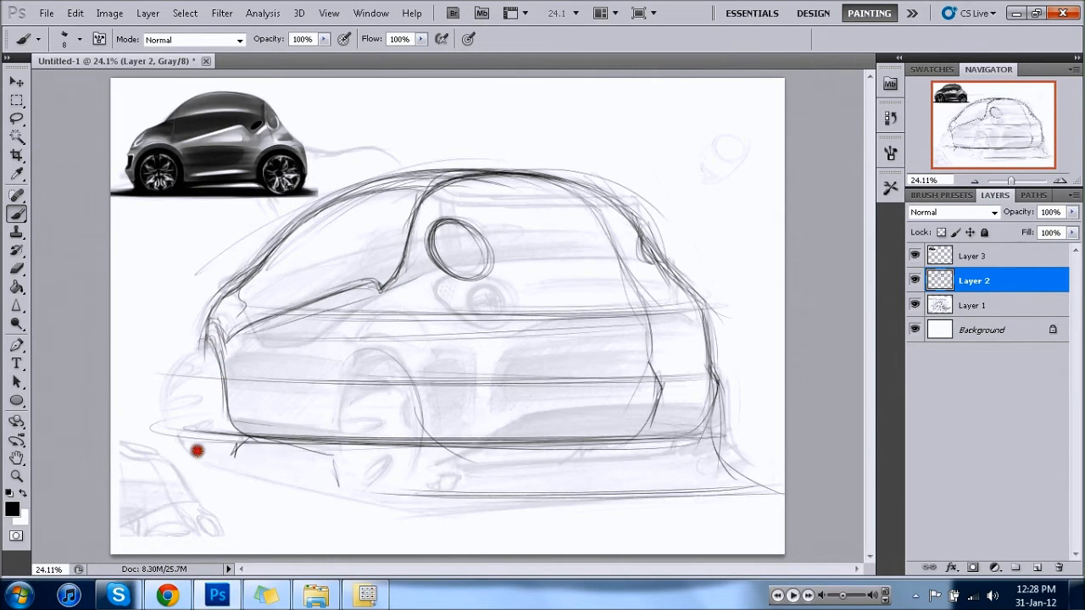
pyautogui.moveTo(197, 451); pyautogui.dragTo(233, 449)
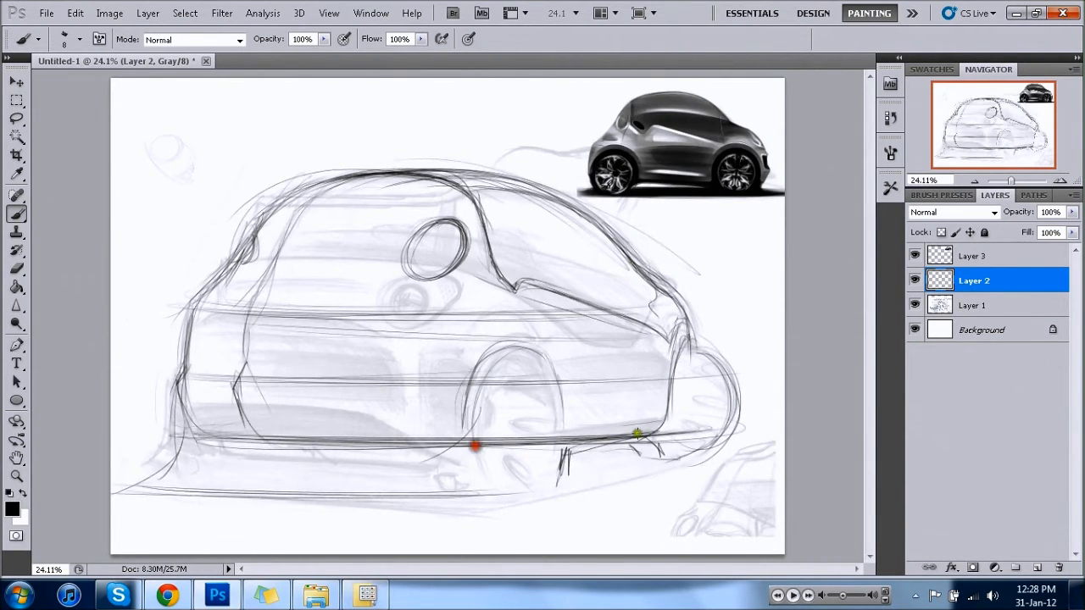
# Step: Draw the bottom sill line to finish the sketch and hide the underlay layer
pyautogui.moveTo(635, 437); pyautogui.dragTo(579, 440)
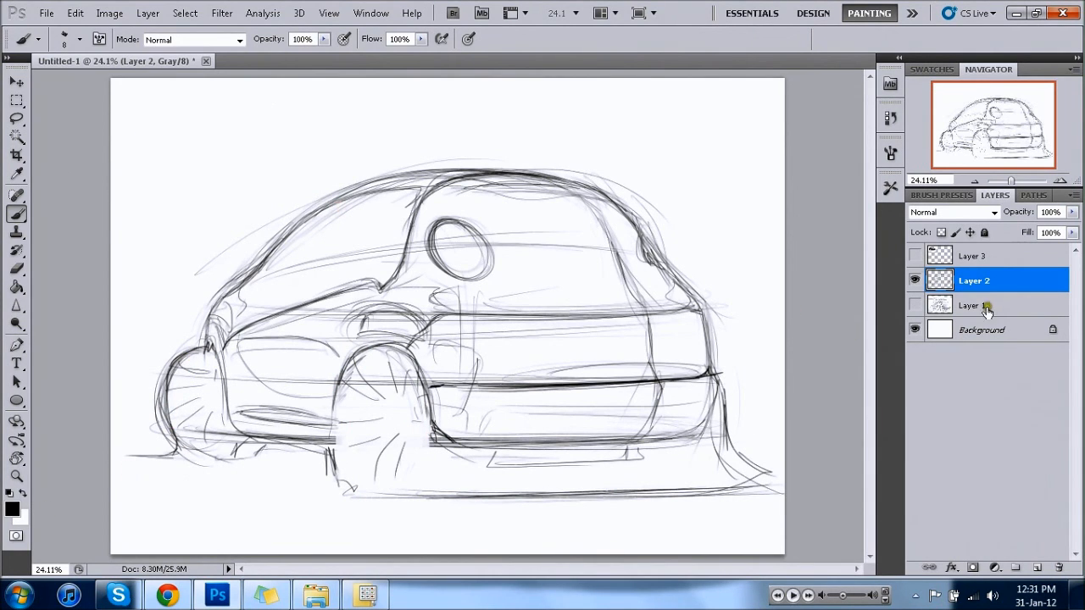
pyautogui.click(973, 305)
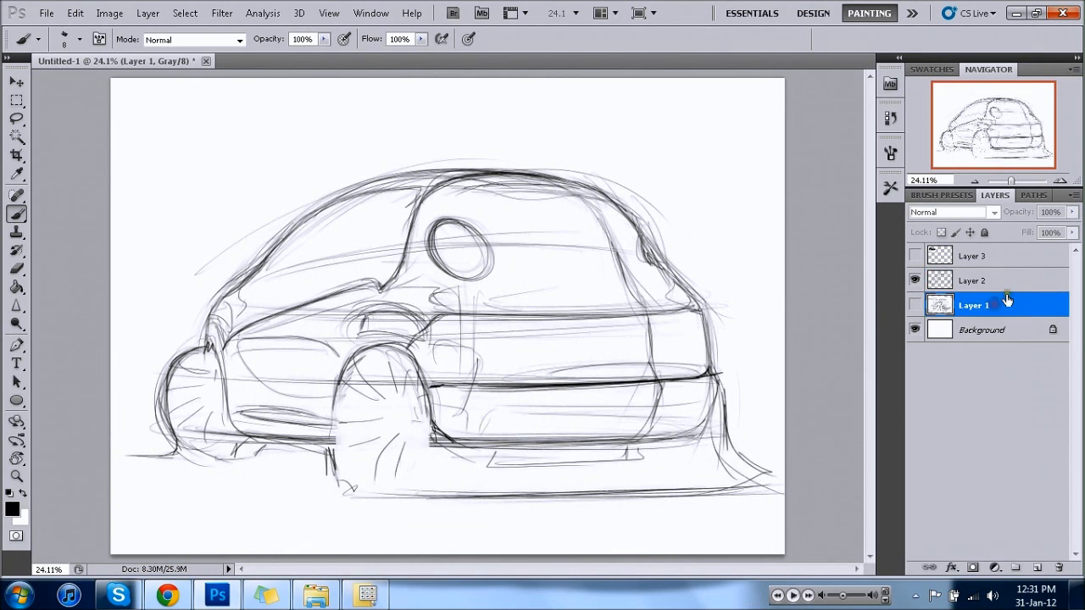